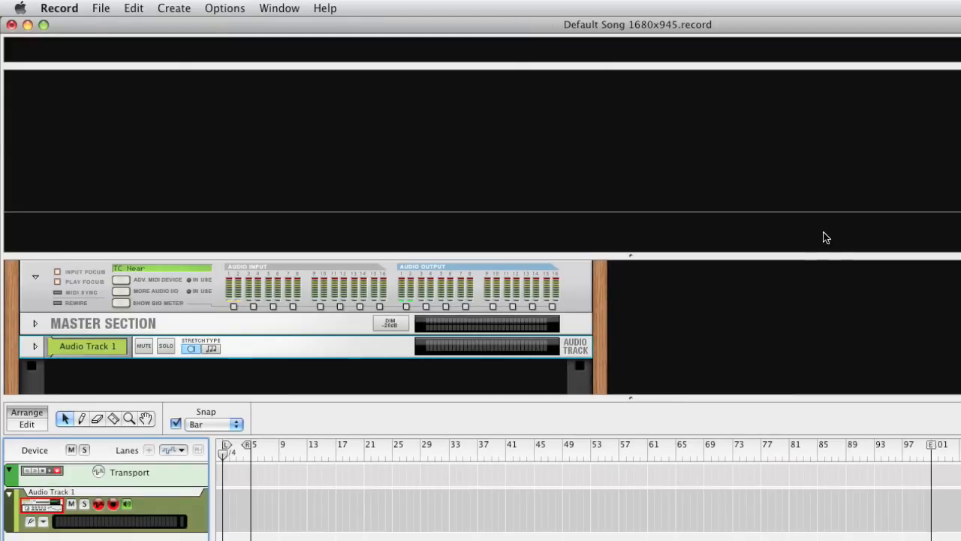
mouse_move(102, 9)
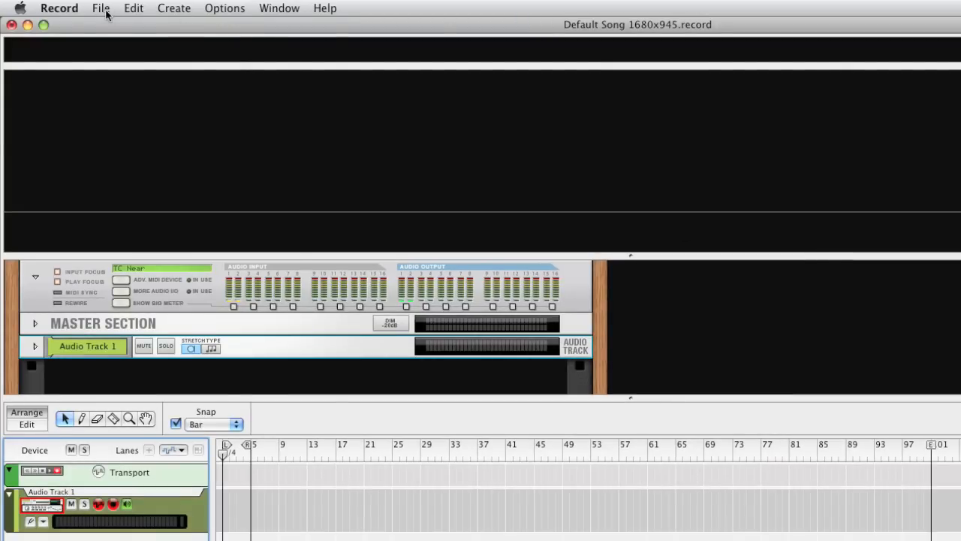
- Preview the 2C_Drms_a1_95.rx2 drum loop in the audio import browser
click(100, 9)
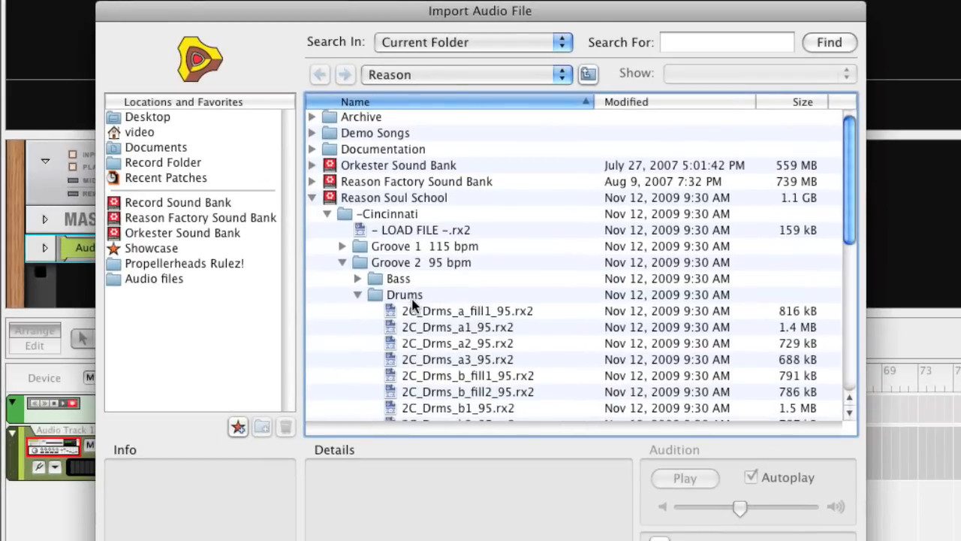
scroll(down, 3)
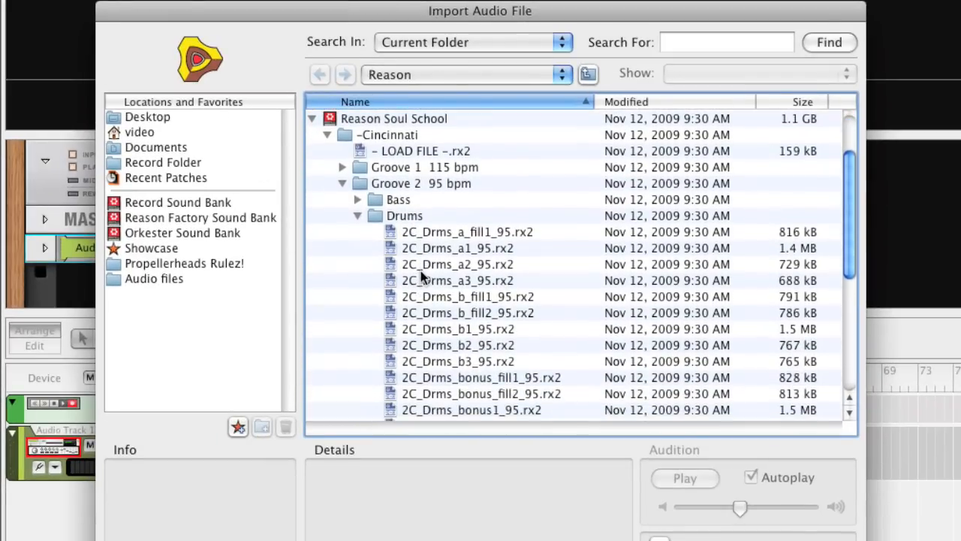
click(457, 248)
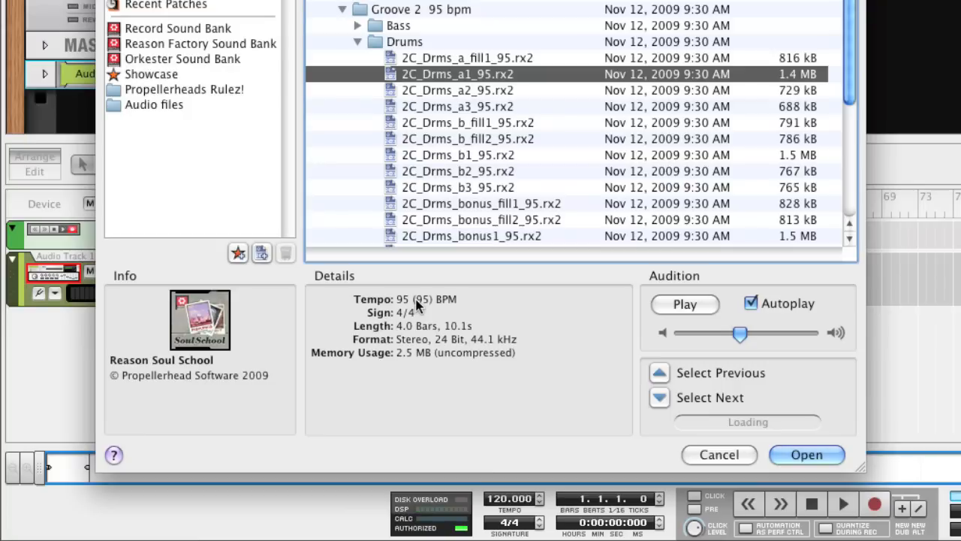
mouse_move(414, 308)
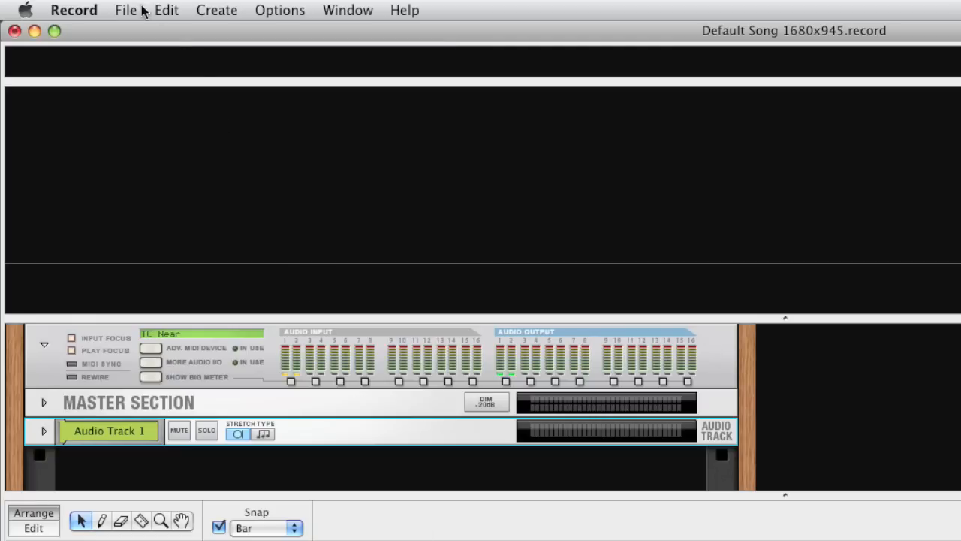
- Import 2C_Drms_a1_95.rx2 as a four-bar clip on Audio Track 1
click(126, 9)
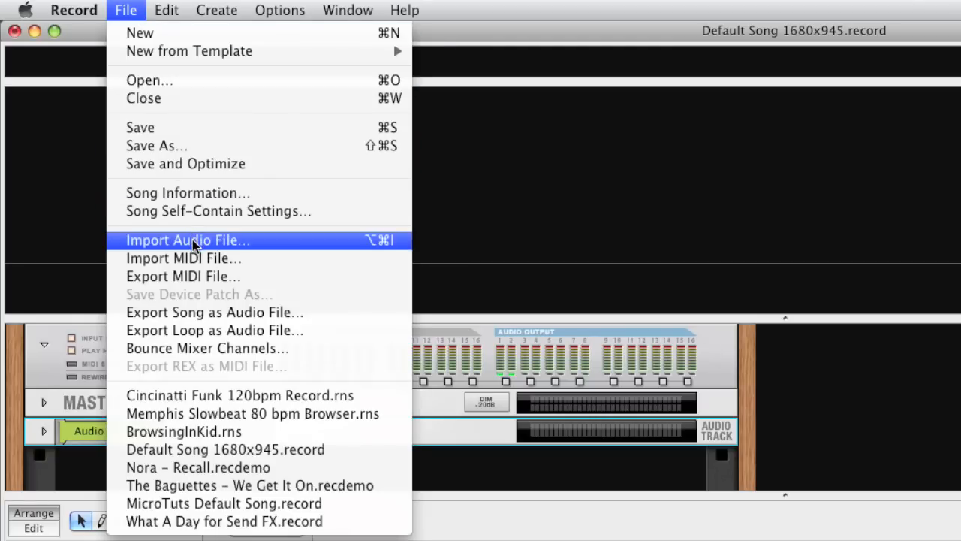
click(186, 240)
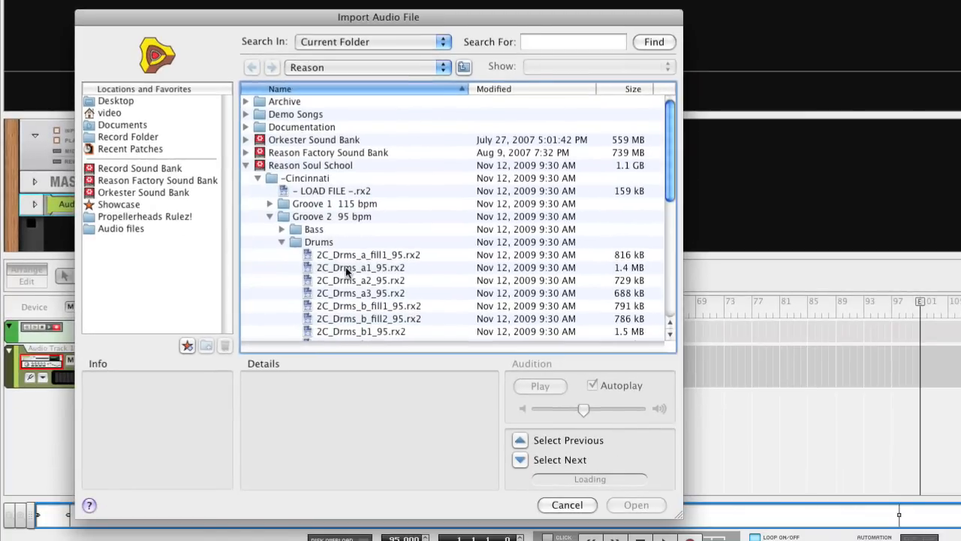
click(361, 268)
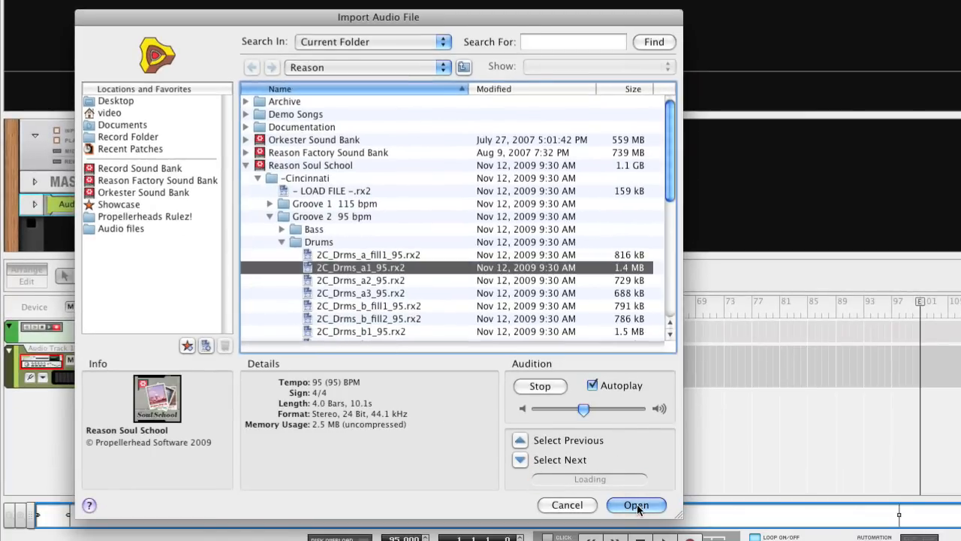
click(637, 505)
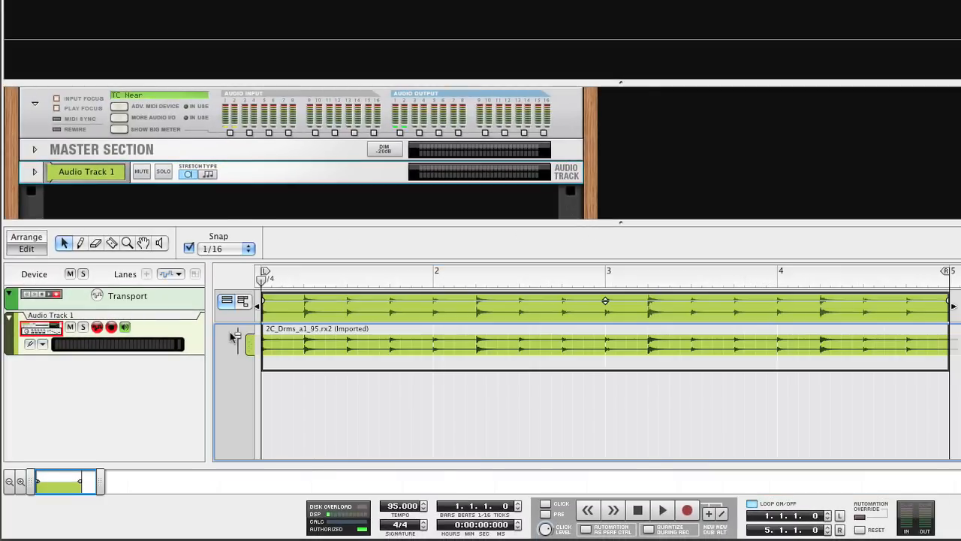
- Import the 2C_Drms_a_fill1_95.rx2 drum fill as a second take on Audio Track 1
click(99, 9)
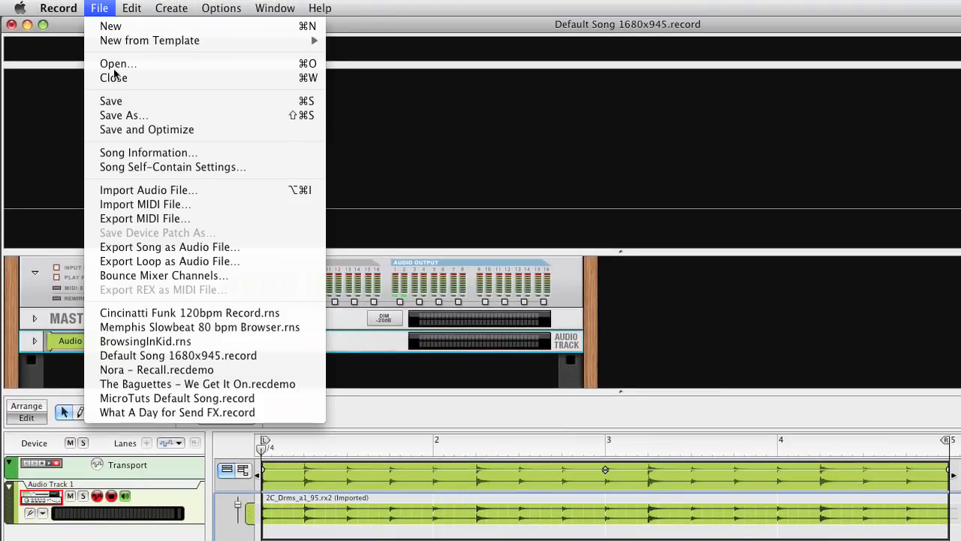
click(148, 189)
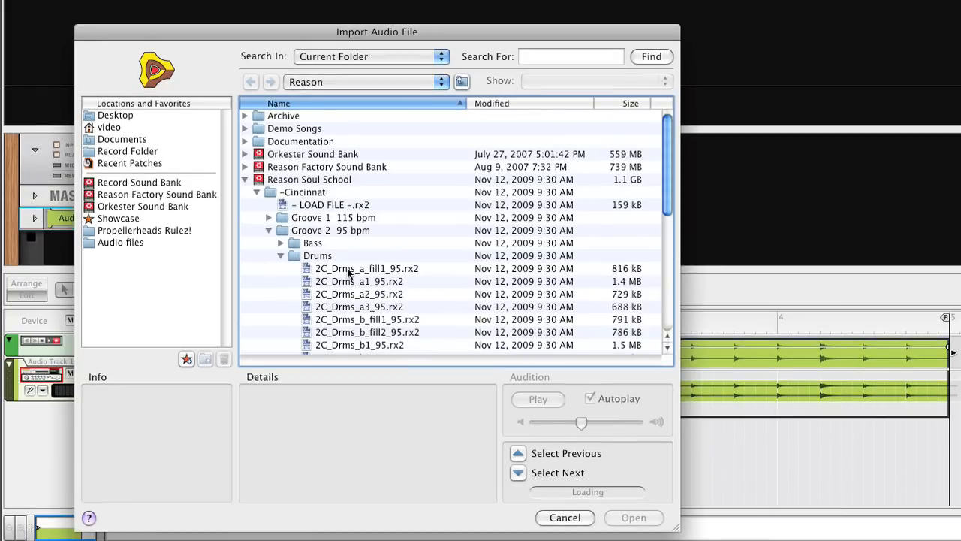
click(367, 267)
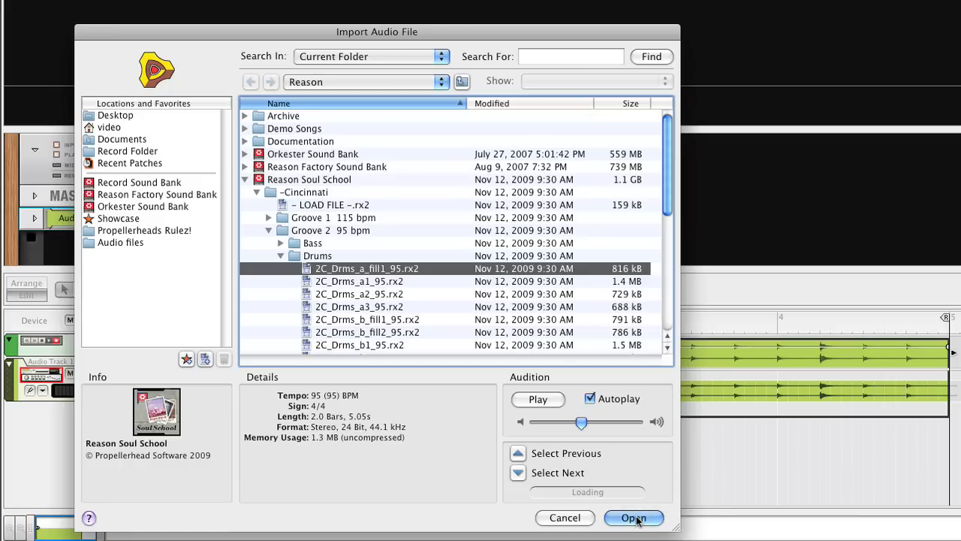
click(634, 517)
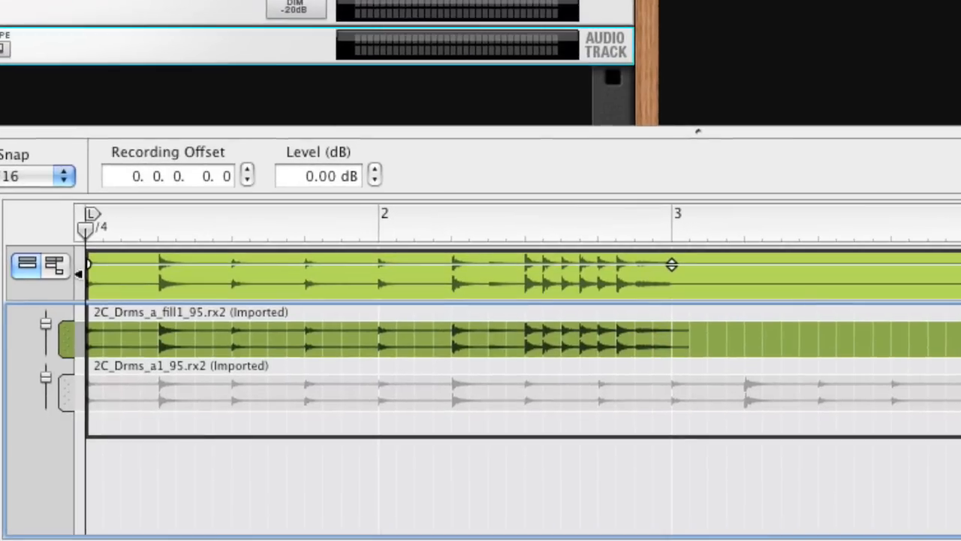
mouse_move(186, 244)
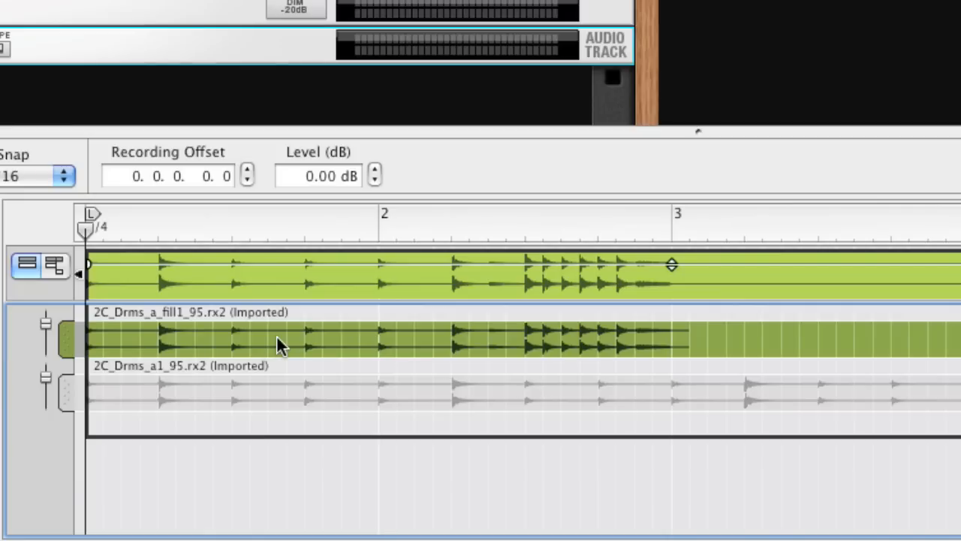
mouse_move(124, 308)
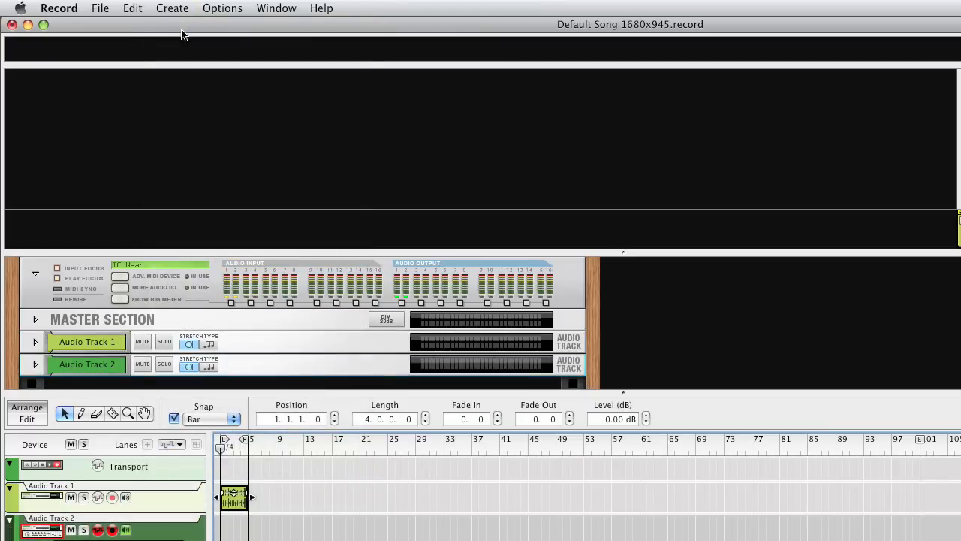
- Import 2C_Dm_Bss_a1_(Dm7-G)_95.rx2 from the Bass folder onto Audio Track 2
click(99, 9)
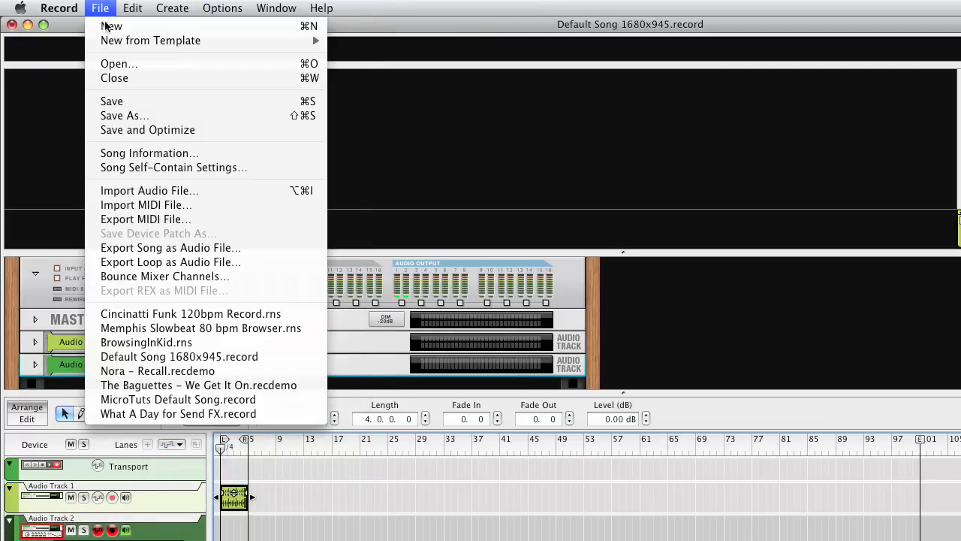
mouse_move(148, 190)
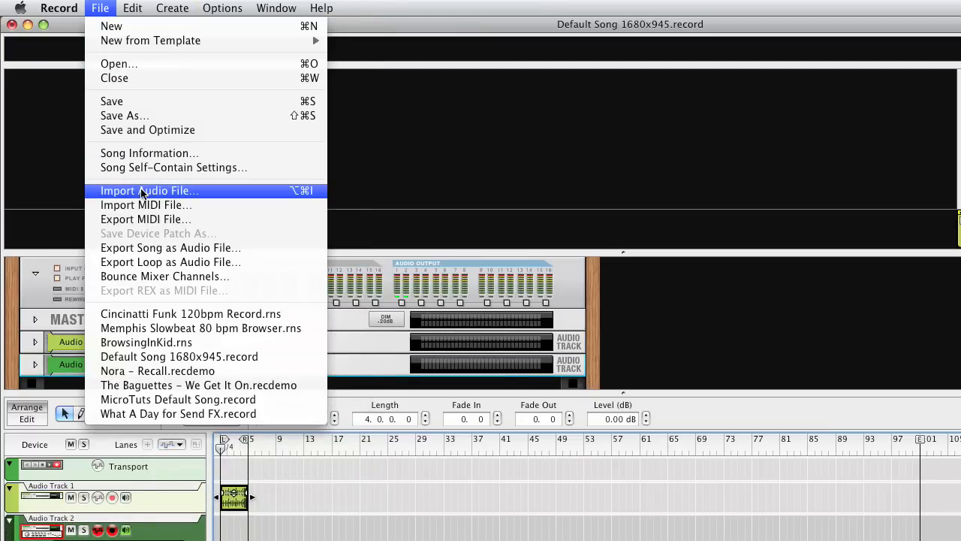
click(149, 191)
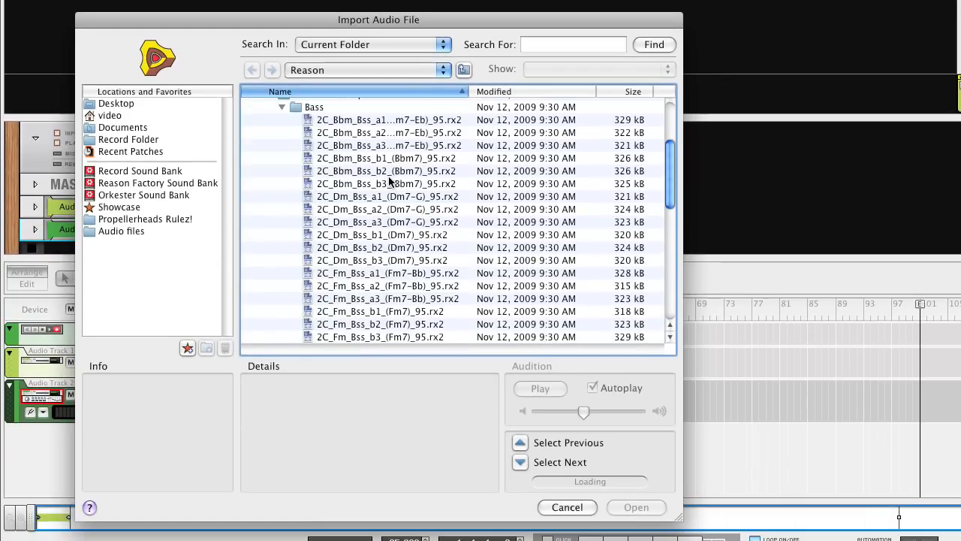
mouse_move(388, 183)
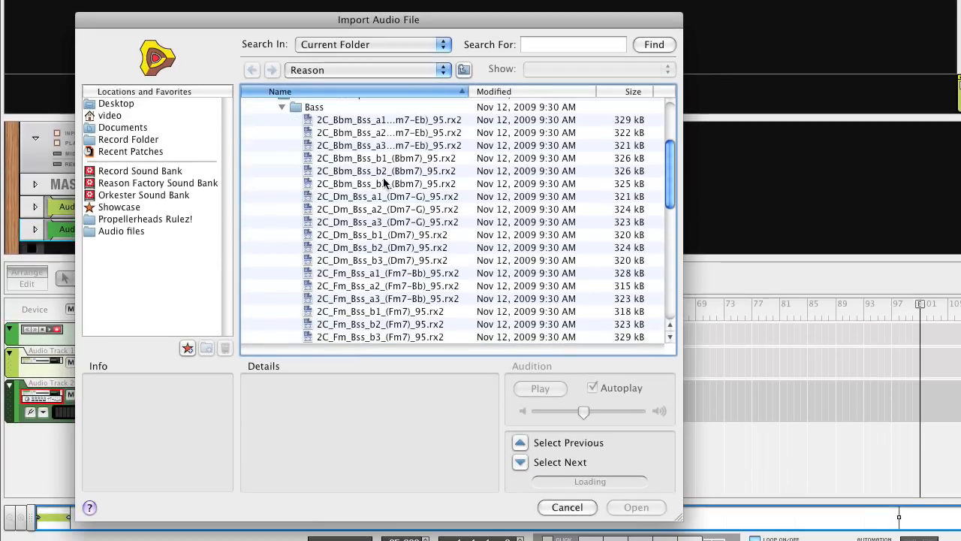
click(388, 195)
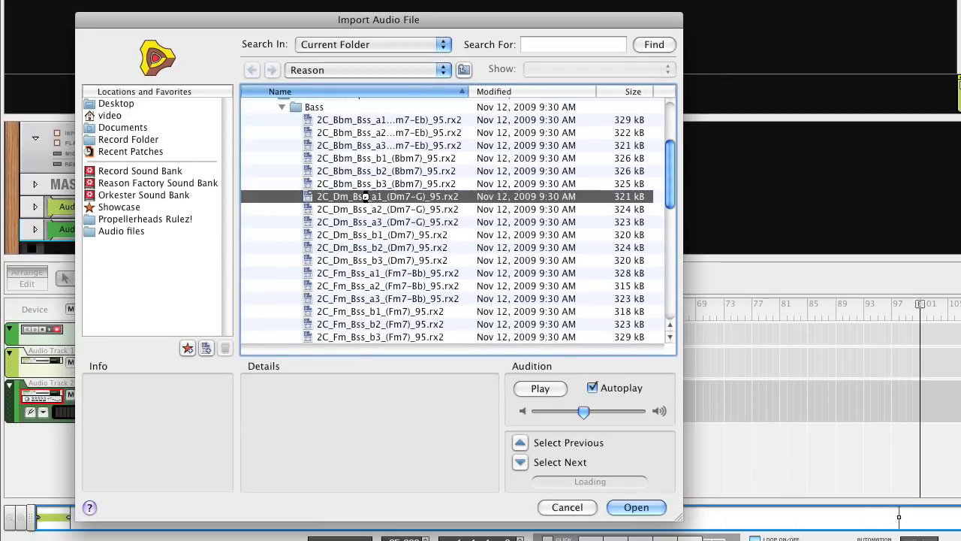
click(388, 195)
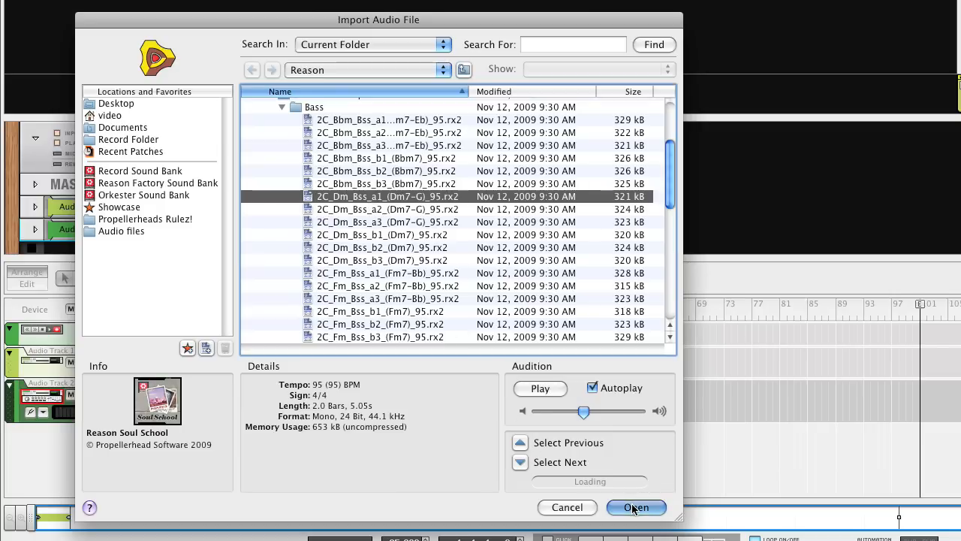
click(637, 507)
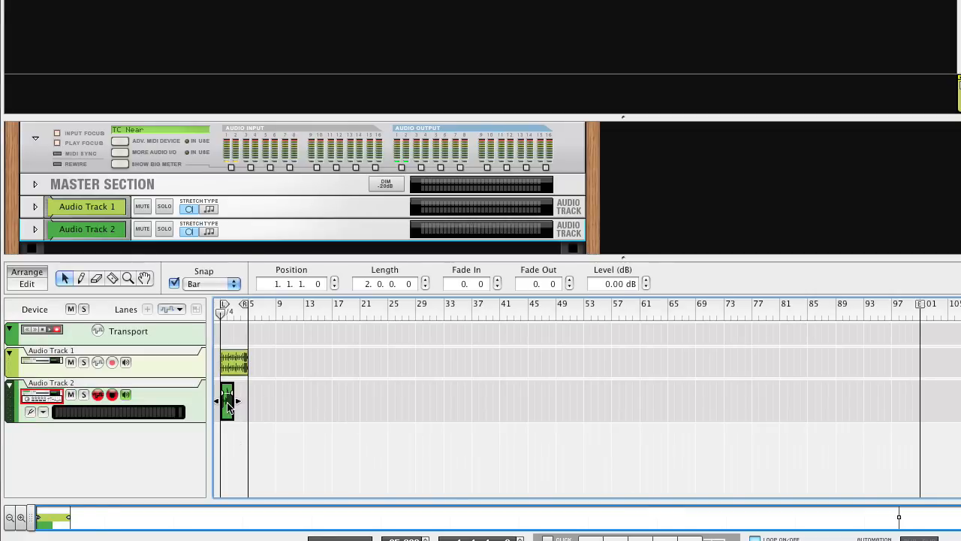
click(99, 9)
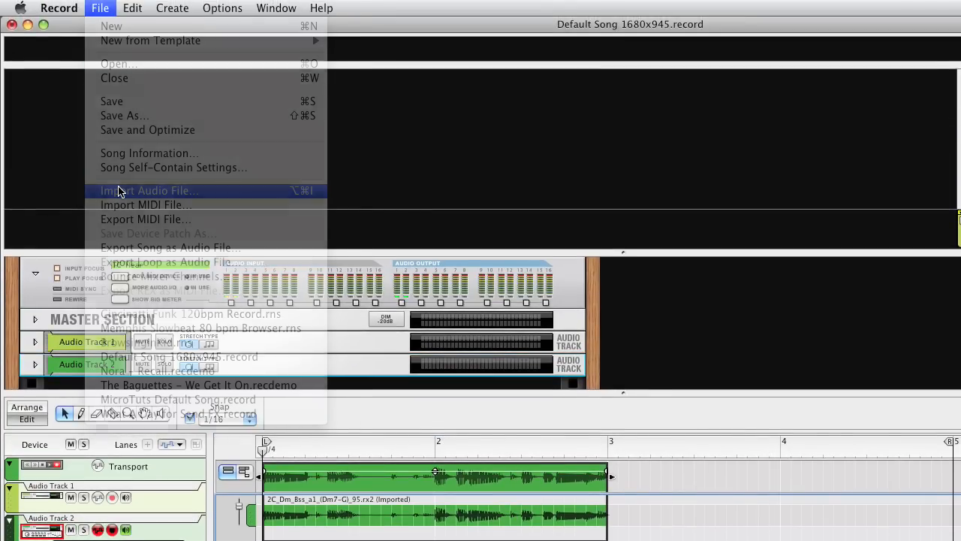
- Audition bass loops, then import 2C_Dm_Bss_b3_(Dm7)_95.rx2 as a second take on Audio Track 2
click(148, 189)
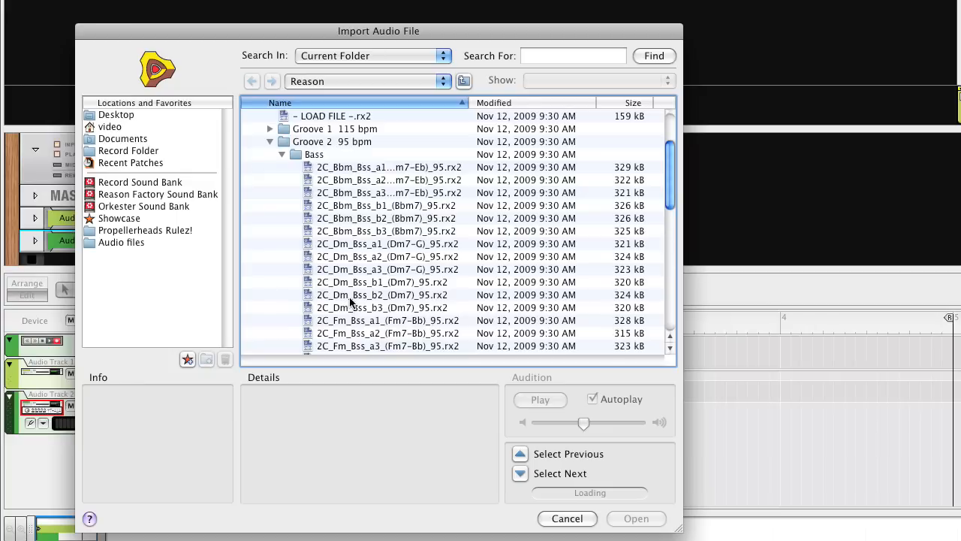
click(381, 295)
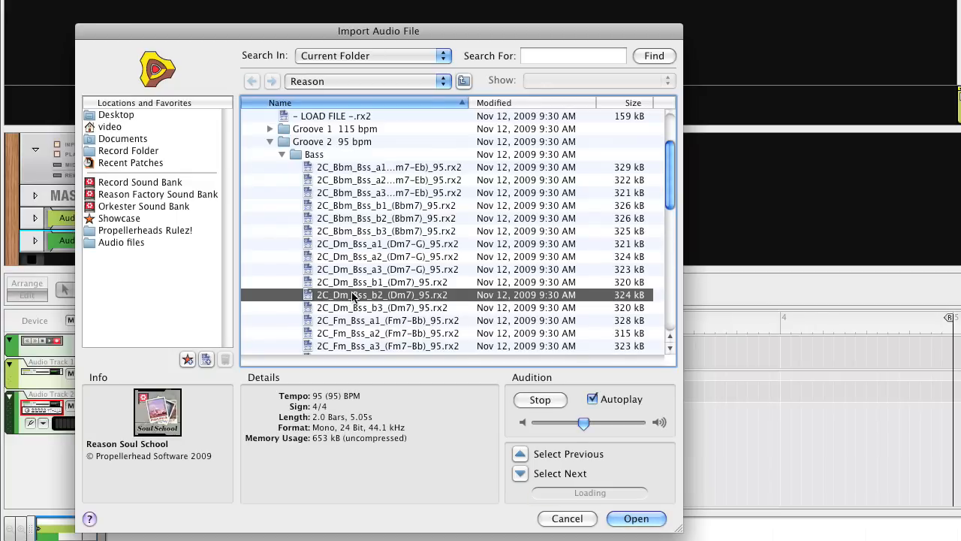
mouse_move(361, 309)
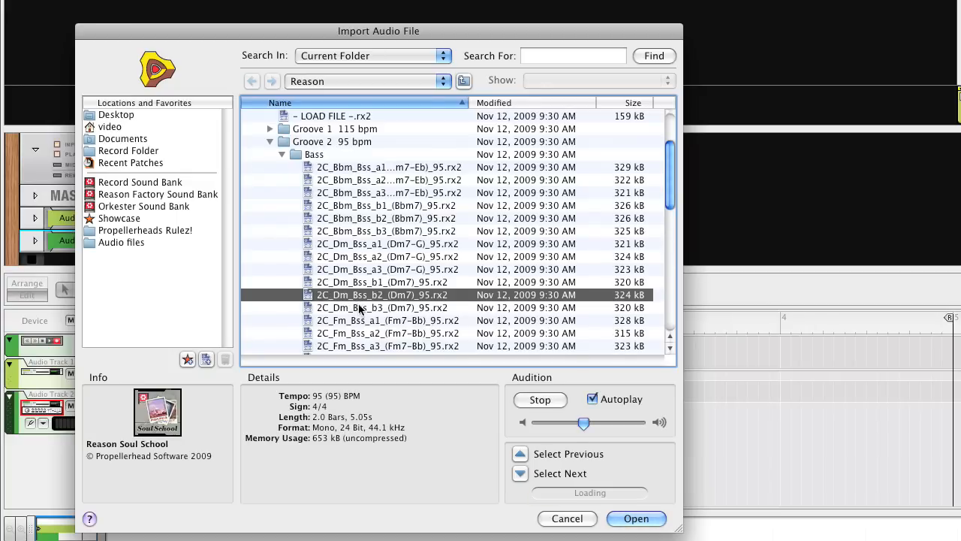
click(381, 306)
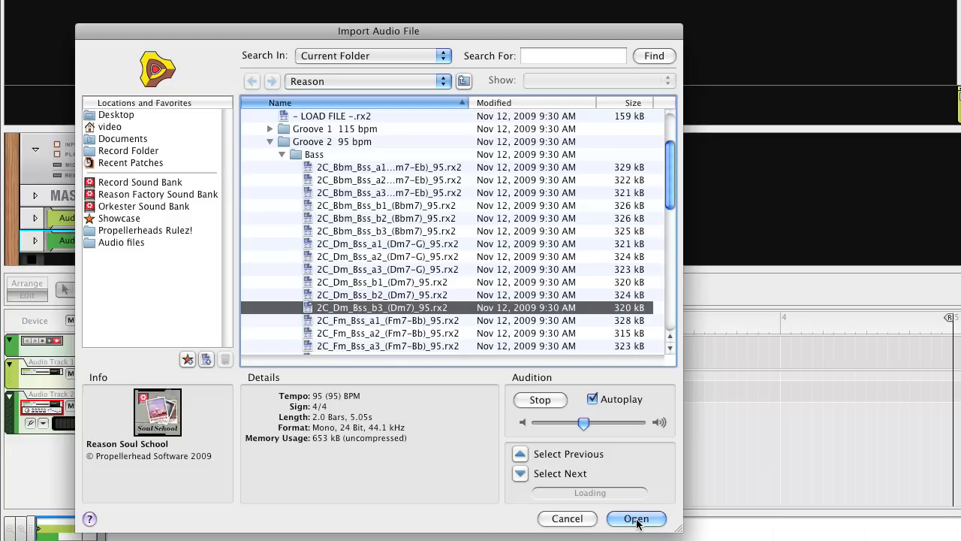
click(540, 400)
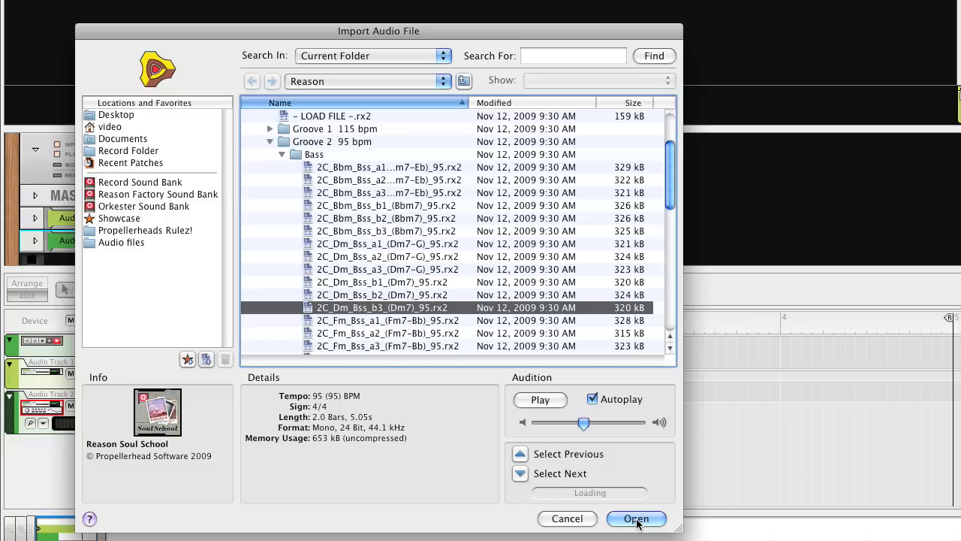
click(635, 518)
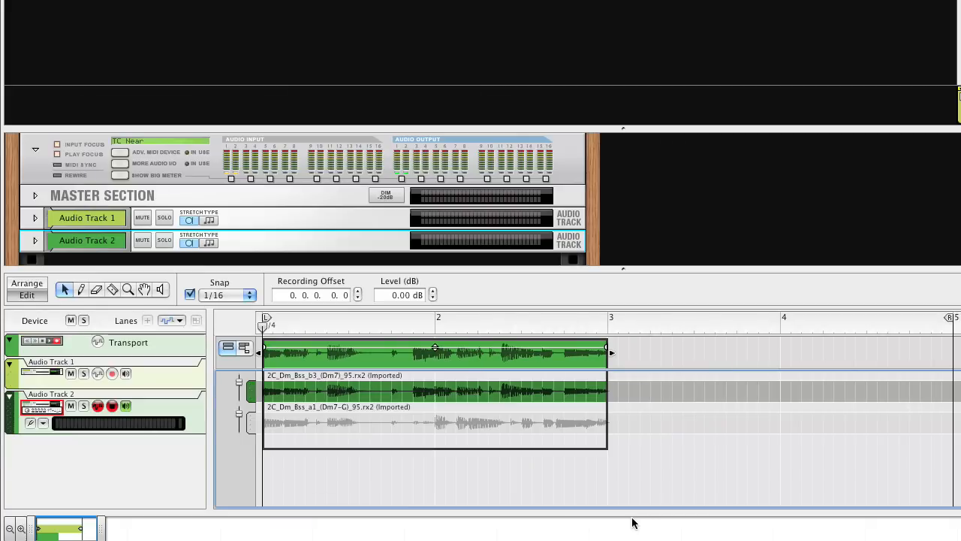
mouse_move(113, 291)
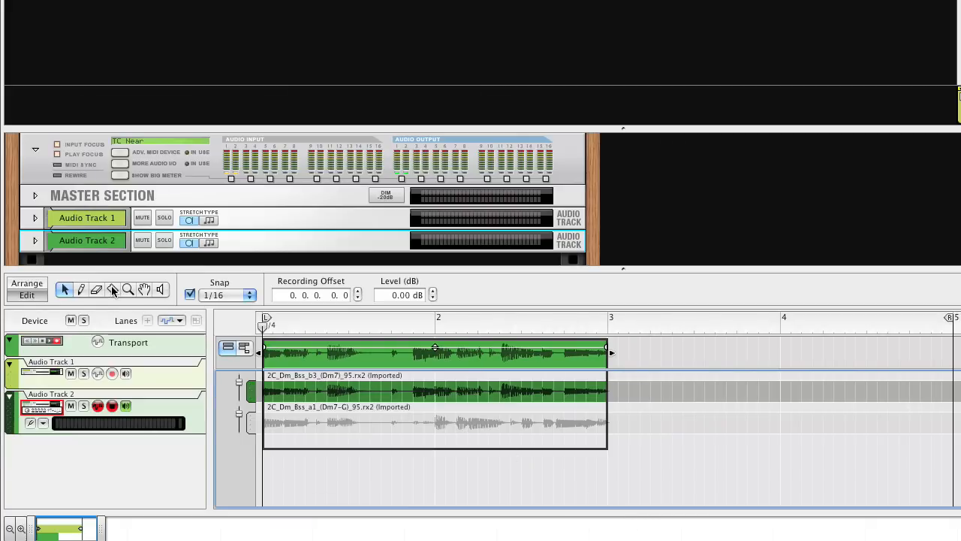